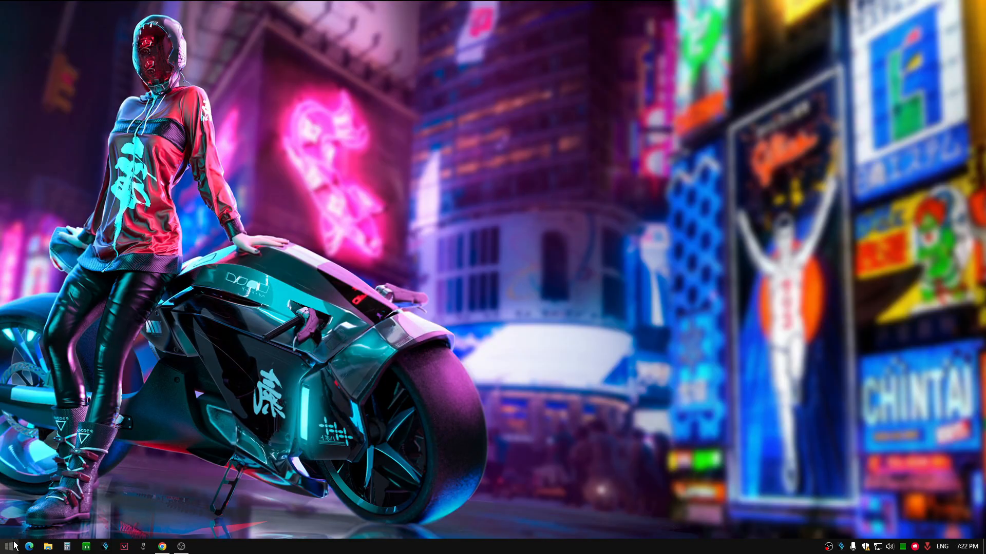
# Step: Disable the Generic PnP Monitor under Monitors in Device Manager, confirming with Yes
pyautogui.write('dev')
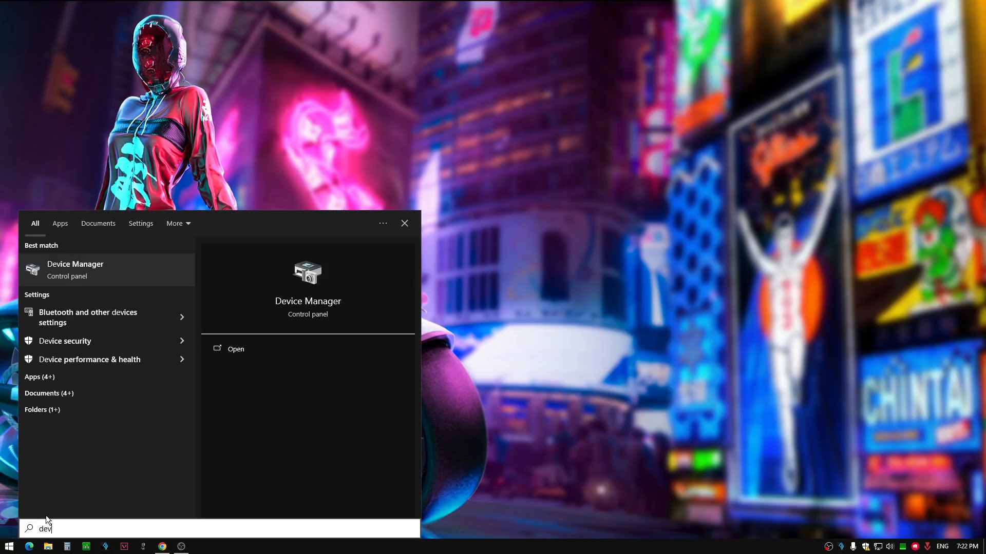
pyautogui.moveTo(307, 301)
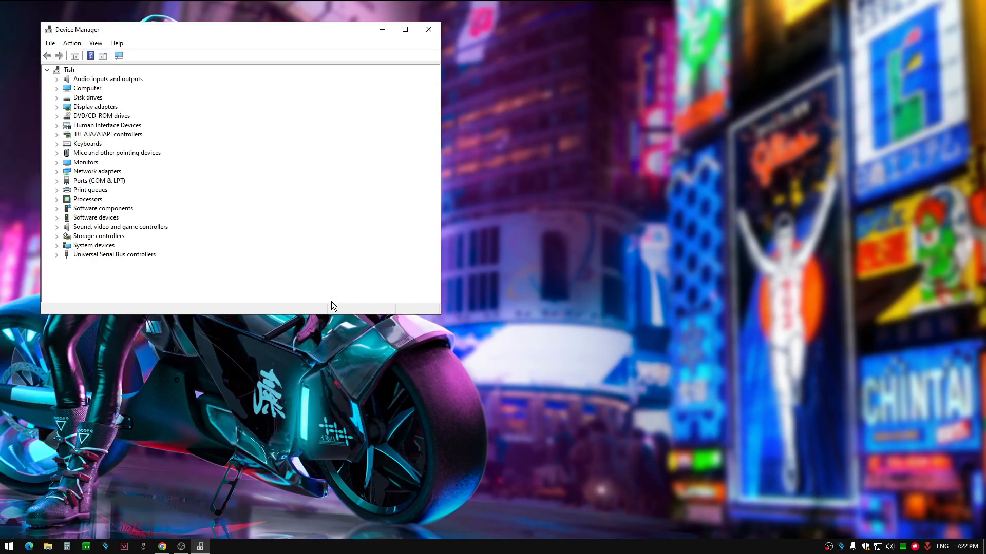
pyautogui.click(86, 162)
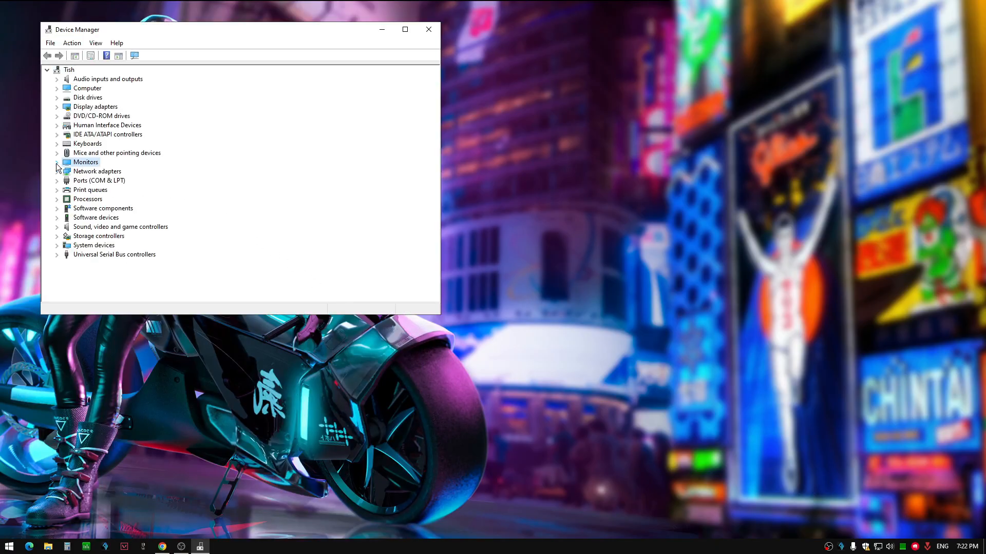
pyautogui.click(57, 162)
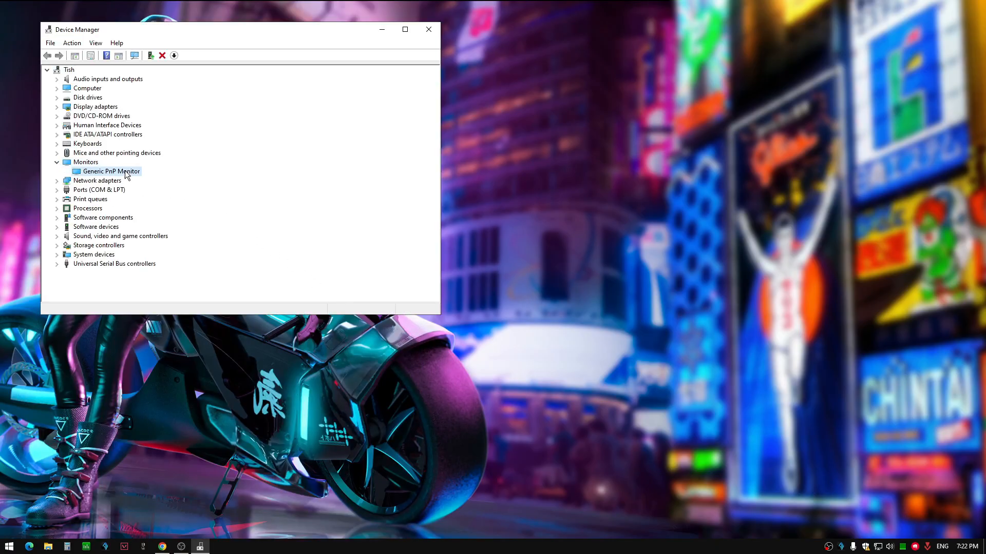
pyautogui.rightClick(109, 171)
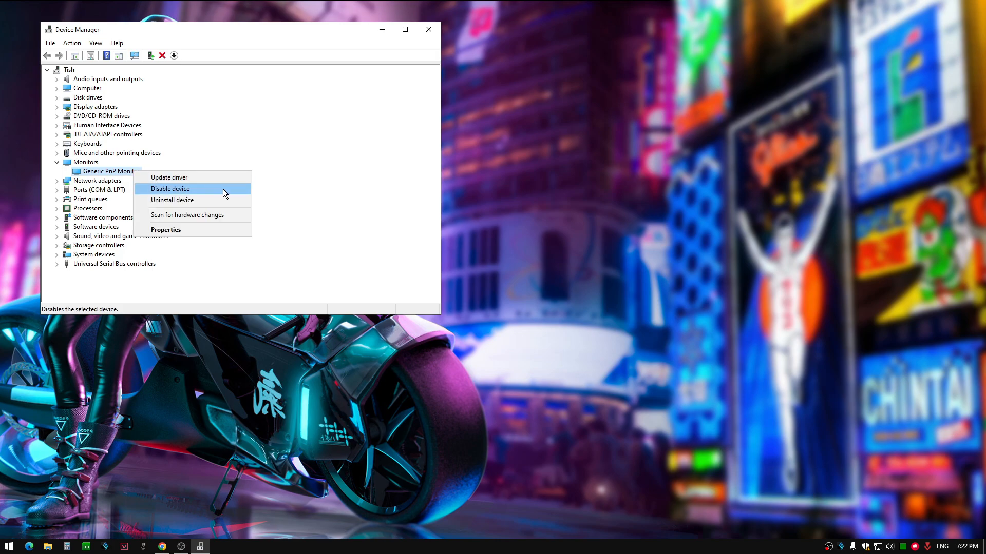
pyautogui.click(170, 188)
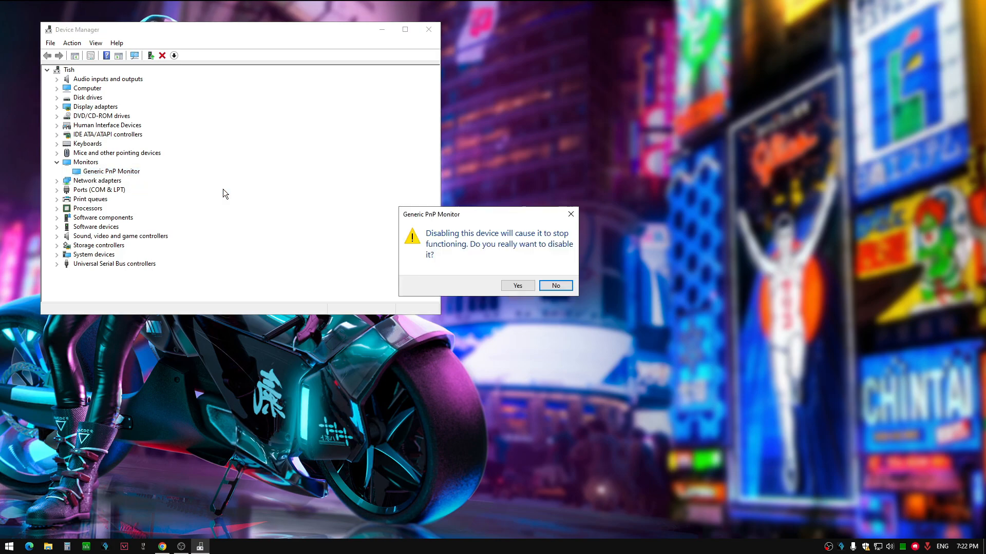
pyautogui.moveTo(518, 286)
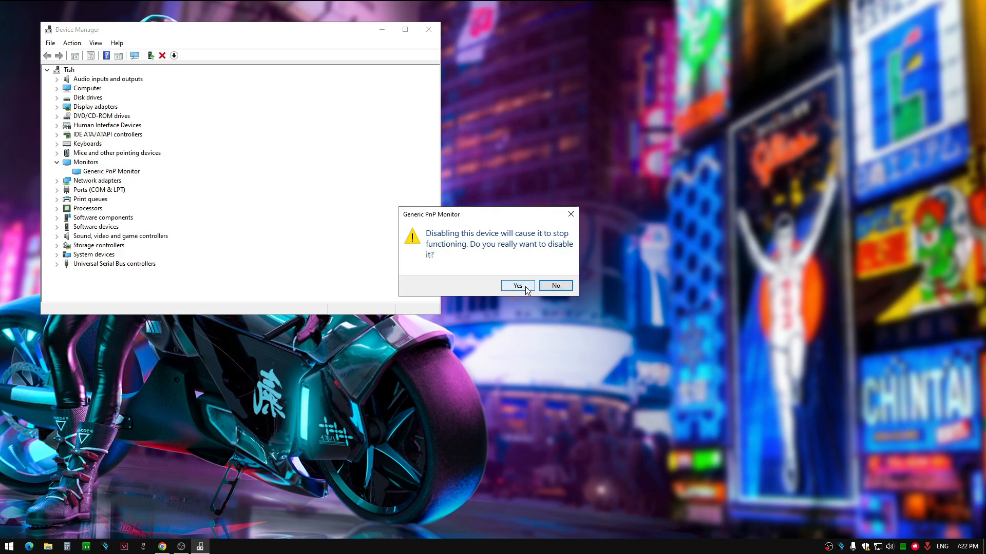
pyautogui.click(517, 286)
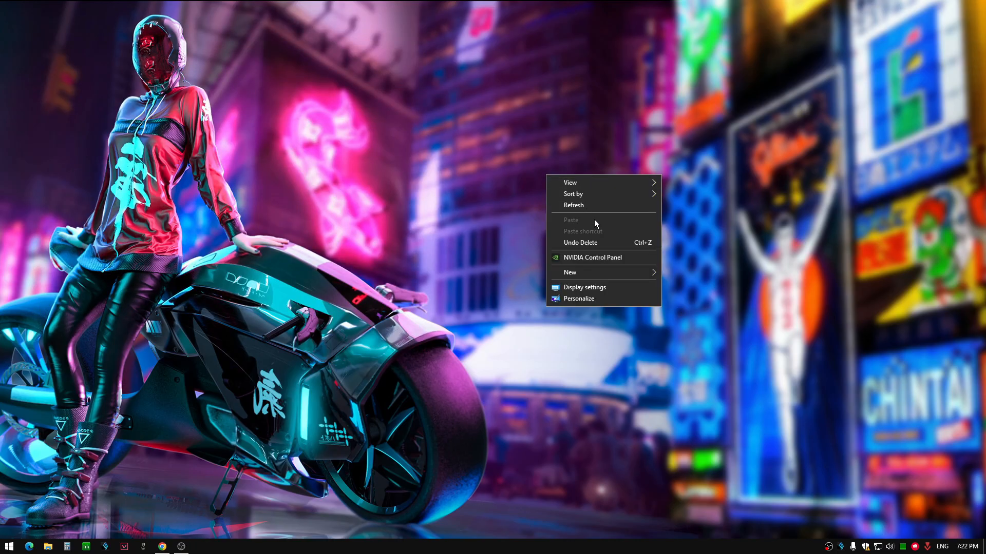
# Step: Create, test and save a custom 1280 x 880 resolution at 75 Hz
pyautogui.click(633, 262)
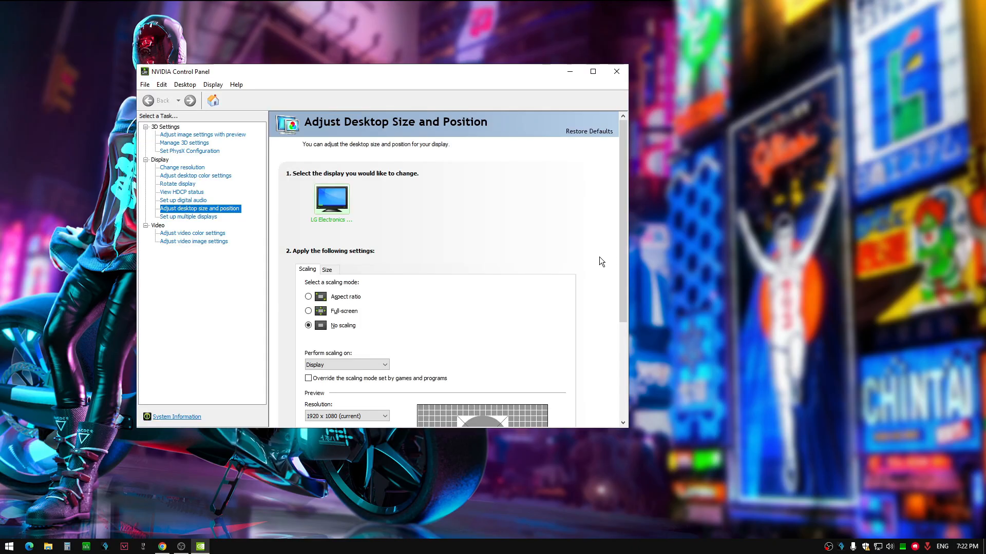
pyautogui.moveTo(182, 168)
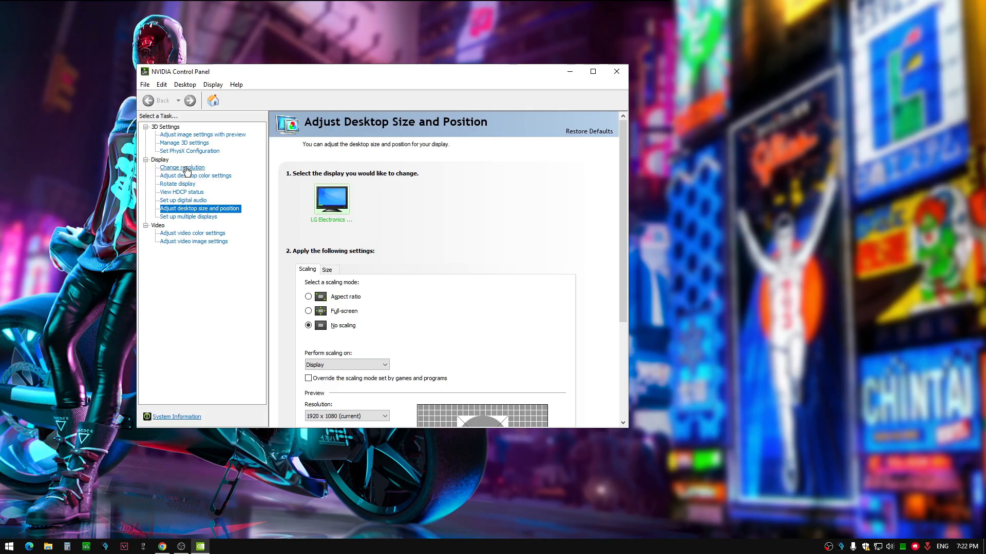
pyautogui.click(183, 168)
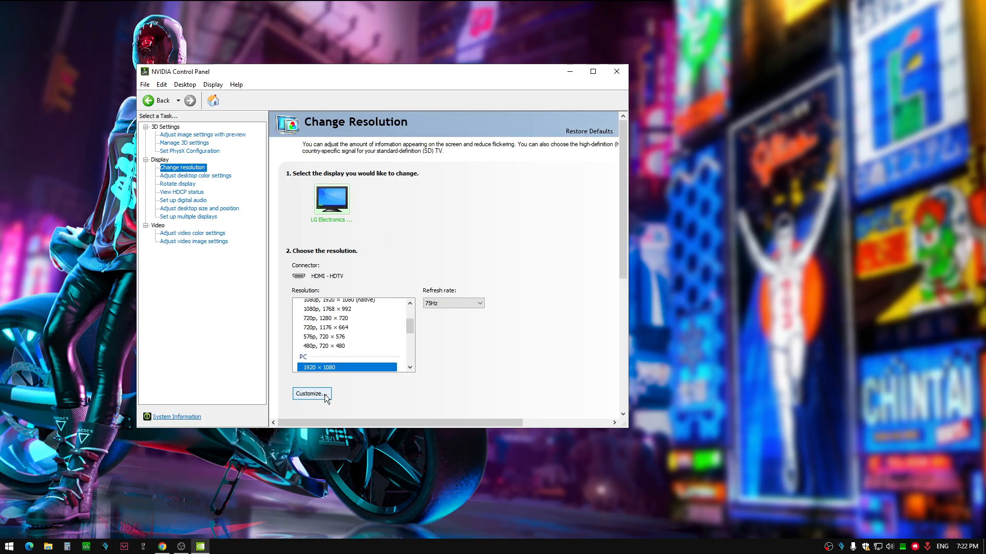
pyautogui.click(311, 393)
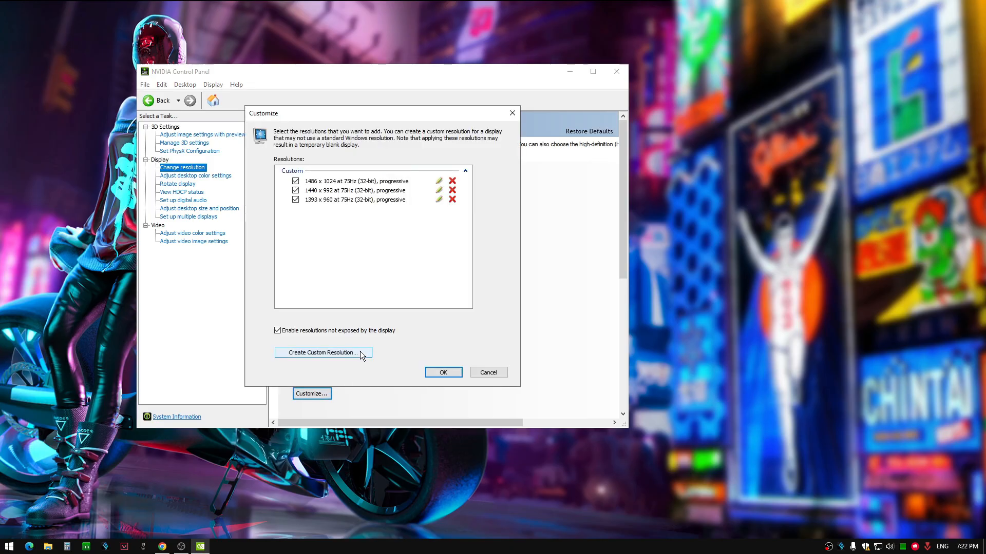
pyautogui.click(322, 352)
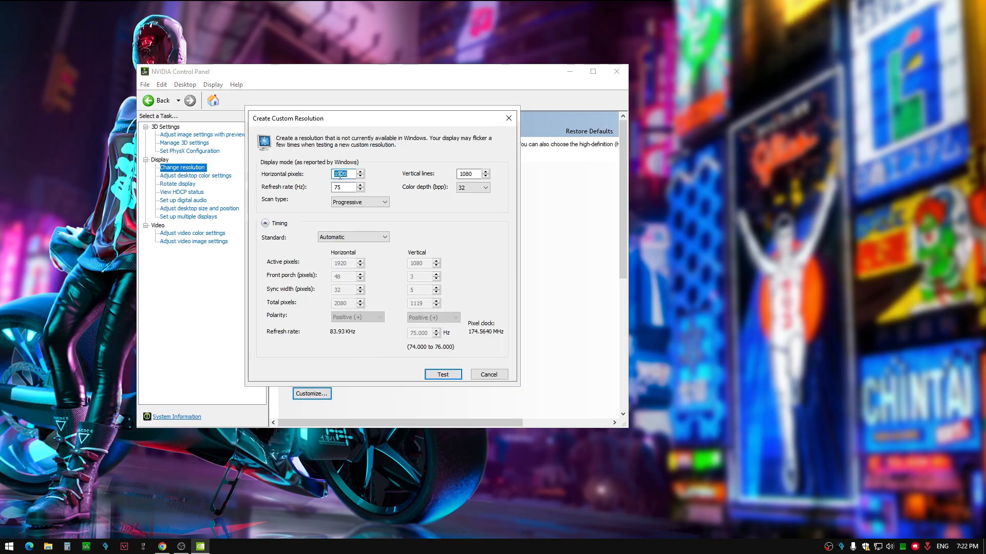
pyautogui.write('1280')
pyautogui.click(472, 173)
pyautogui.write('880')
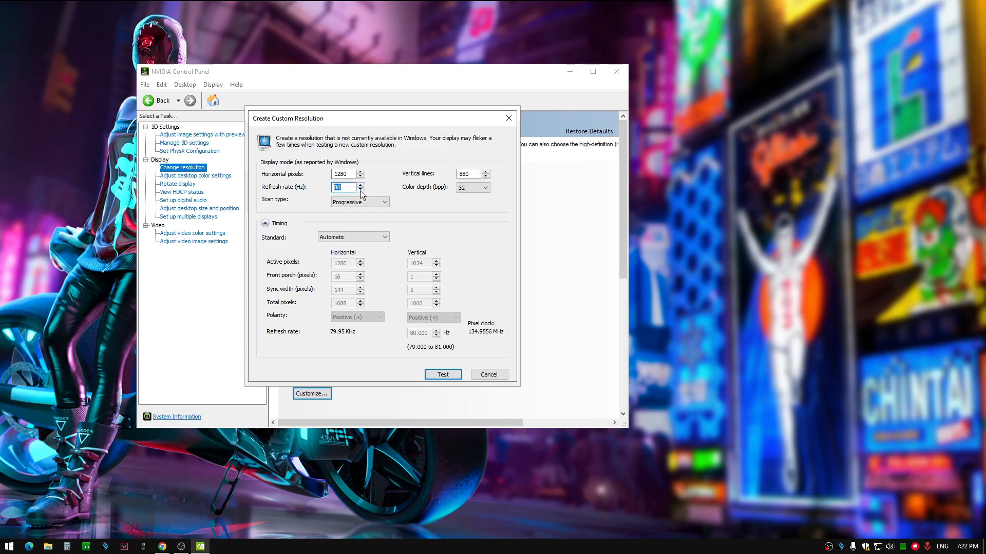
pyautogui.click(360, 190)
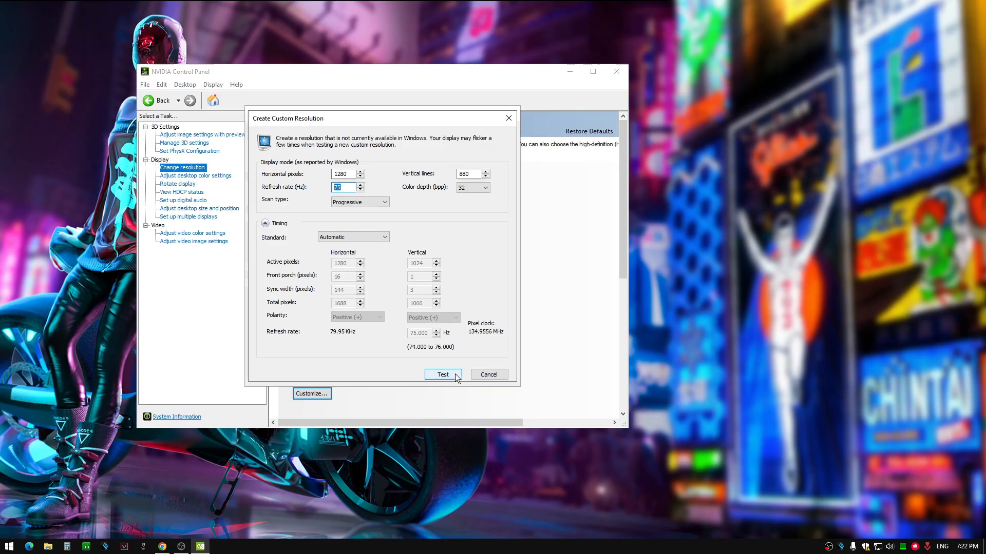
pyautogui.click(443, 375)
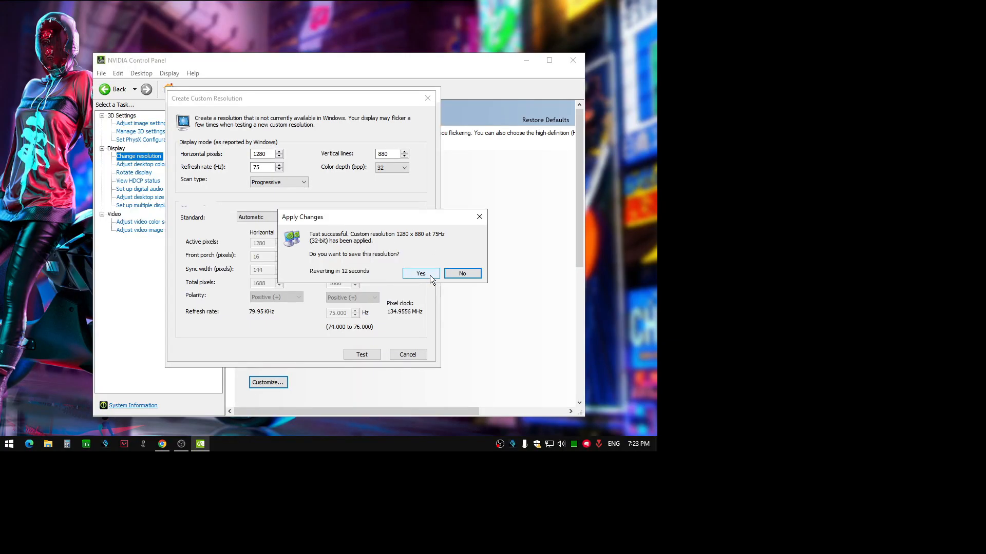
pyautogui.click(420, 272)
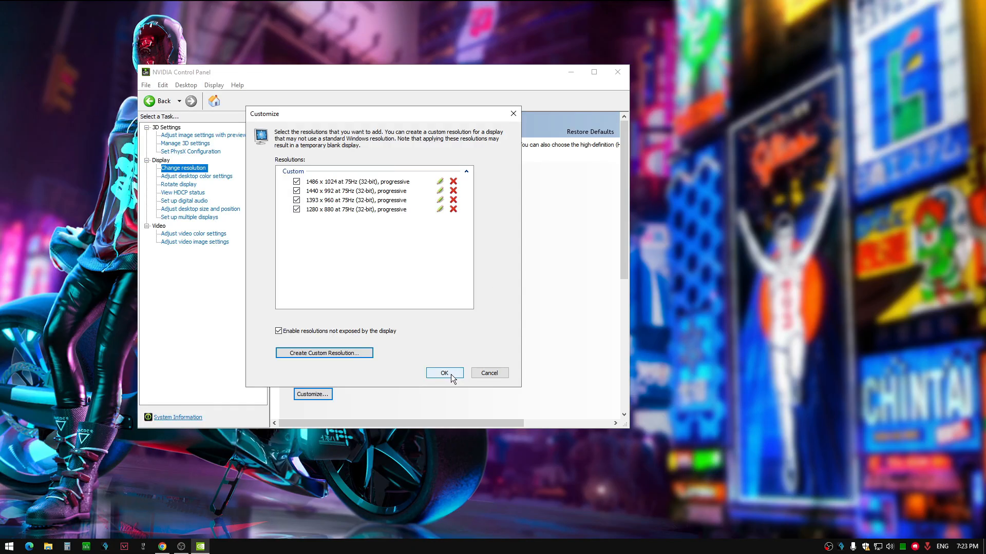
pyautogui.click(444, 372)
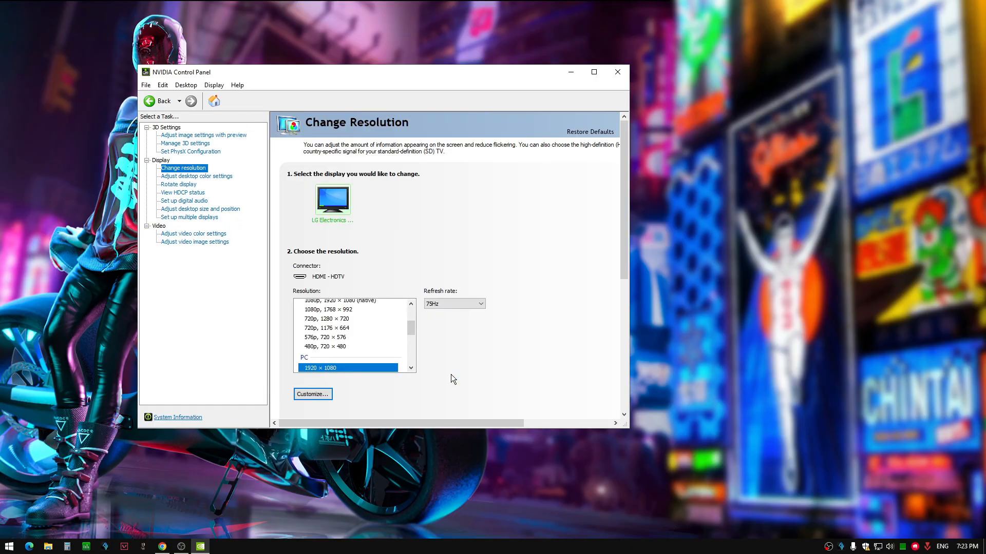
# Step: Close NVIDIA Control Panel and set the Windows desktop resolution to 1280 x 880, keeping it
pyautogui.click(616, 72)
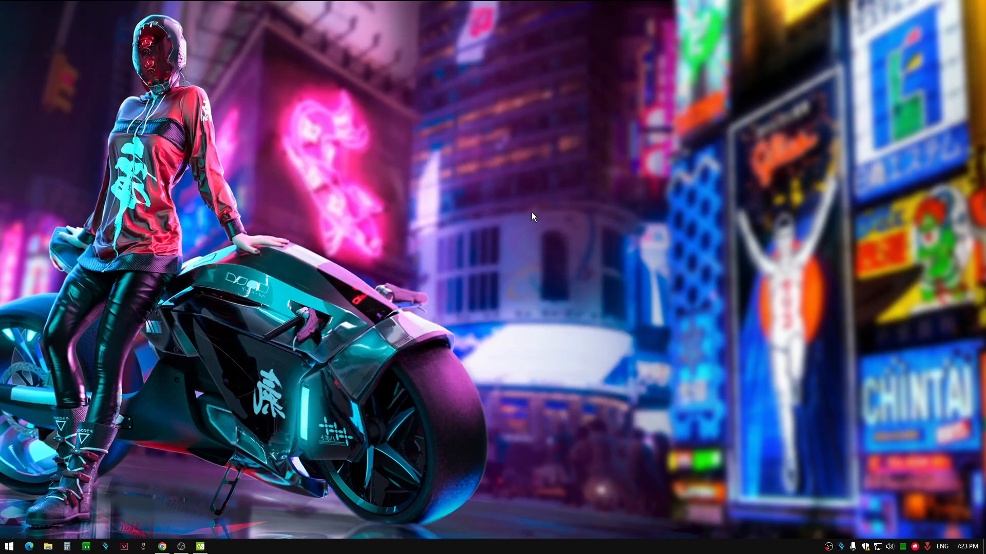
pyautogui.rightClick(532, 217)
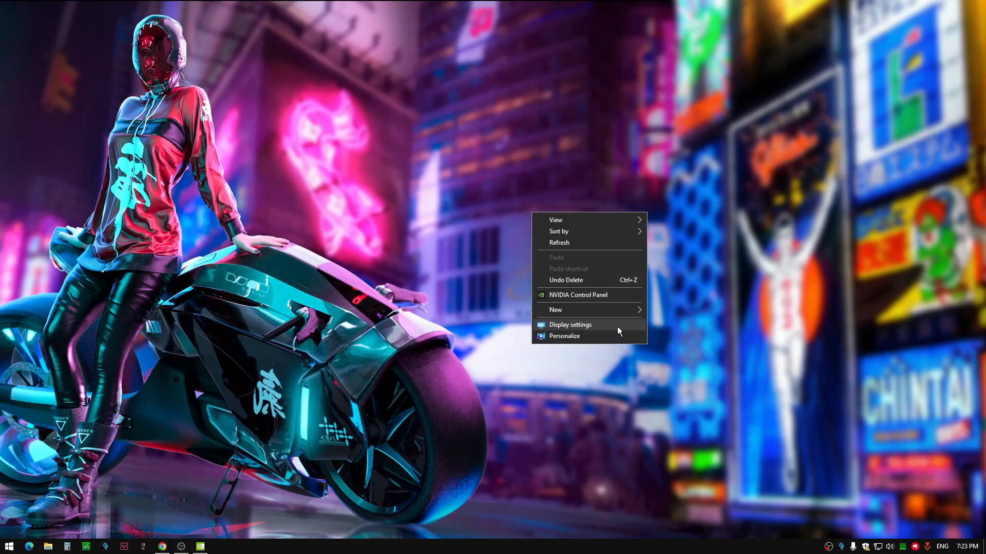
pyautogui.click(569, 325)
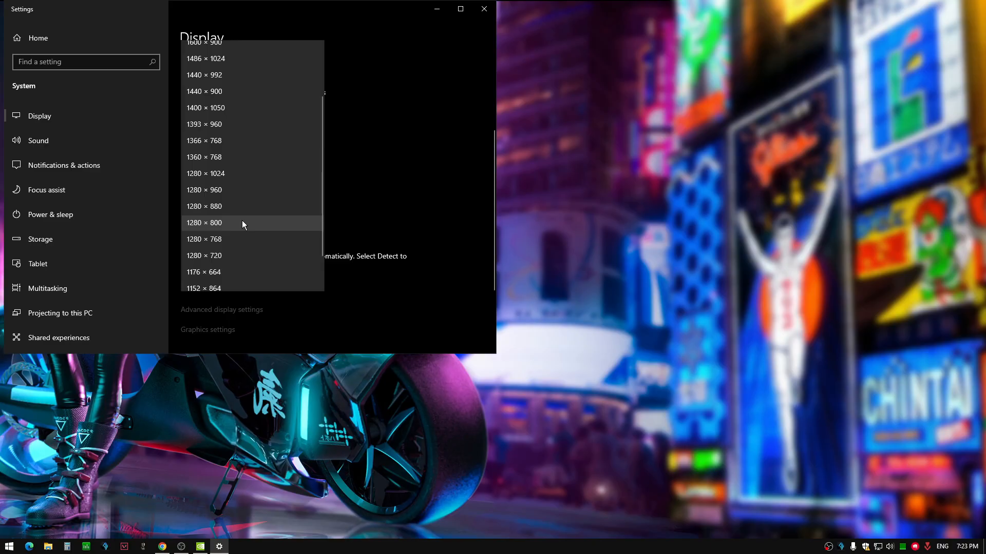
pyautogui.click(204, 222)
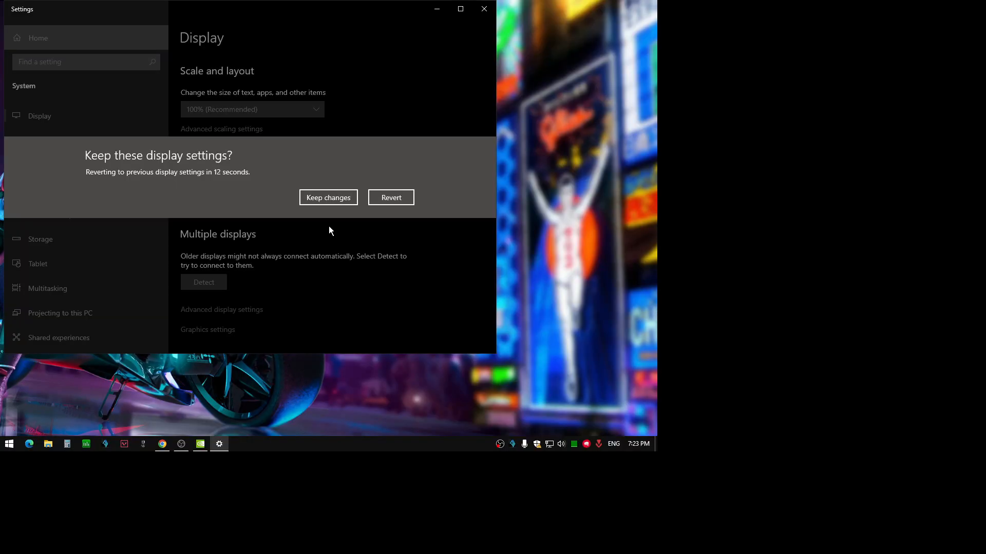
pyautogui.click(328, 197)
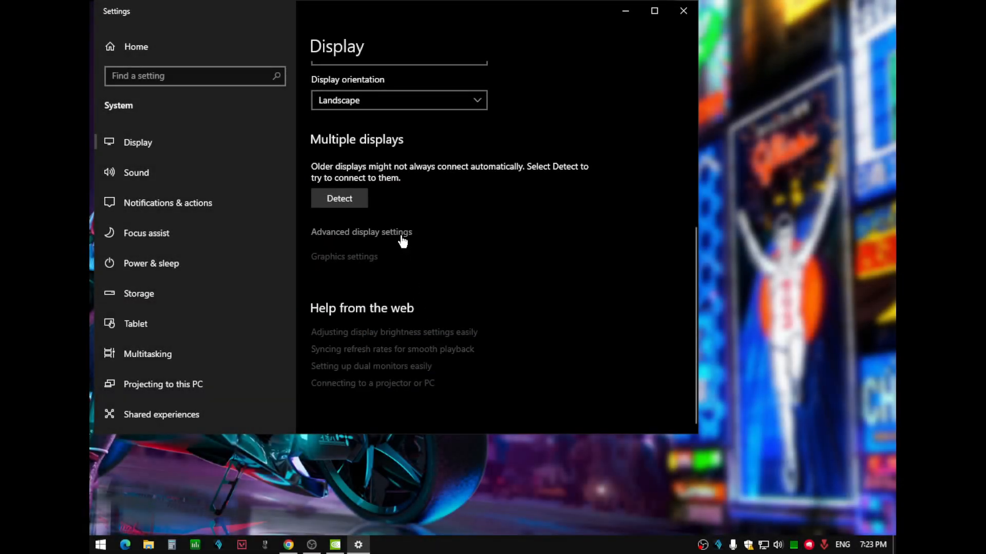
# Step: Set the display refresh rate to 75 Hz, keep the change, and close Settings
pyautogui.click(361, 231)
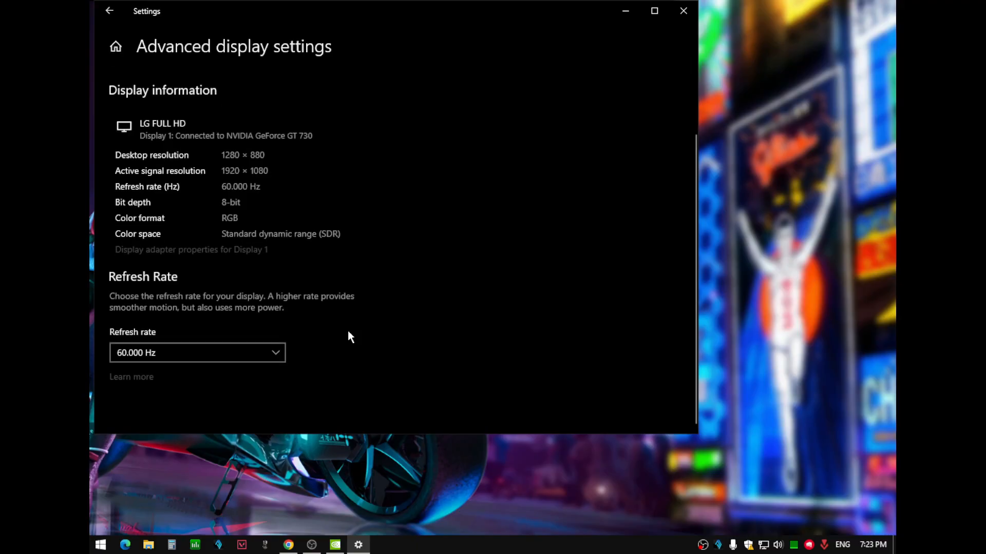
pyautogui.click(196, 353)
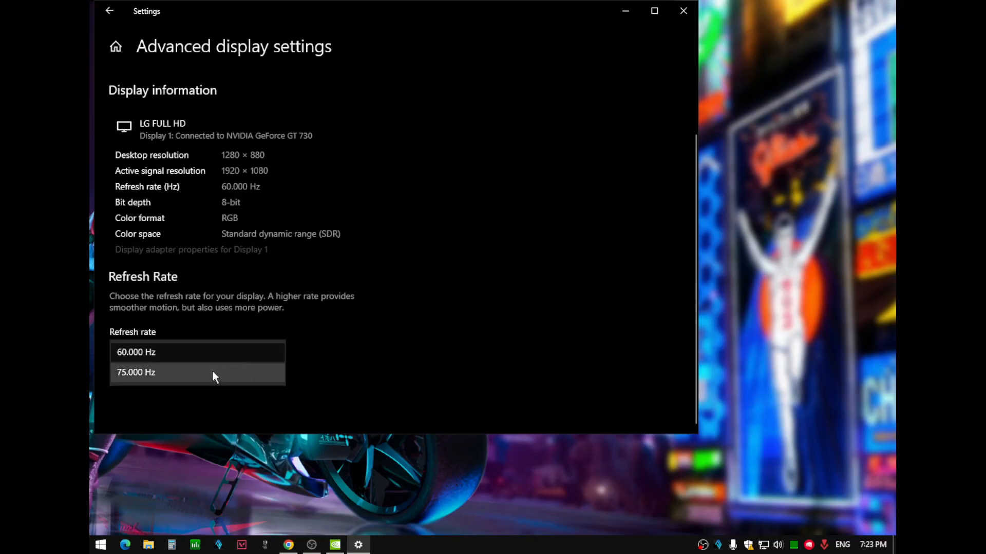
pyautogui.click(136, 372)
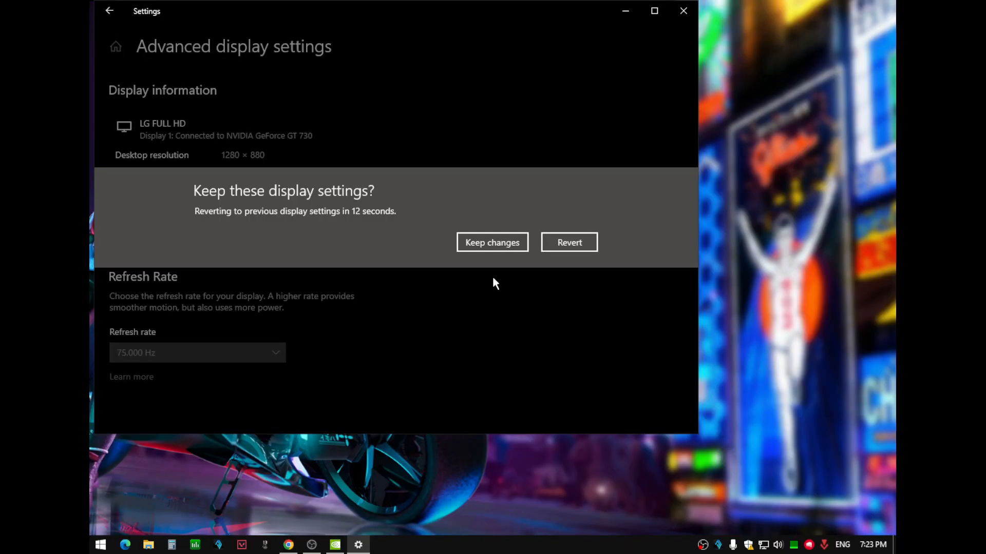
pyautogui.moveTo(493, 243)
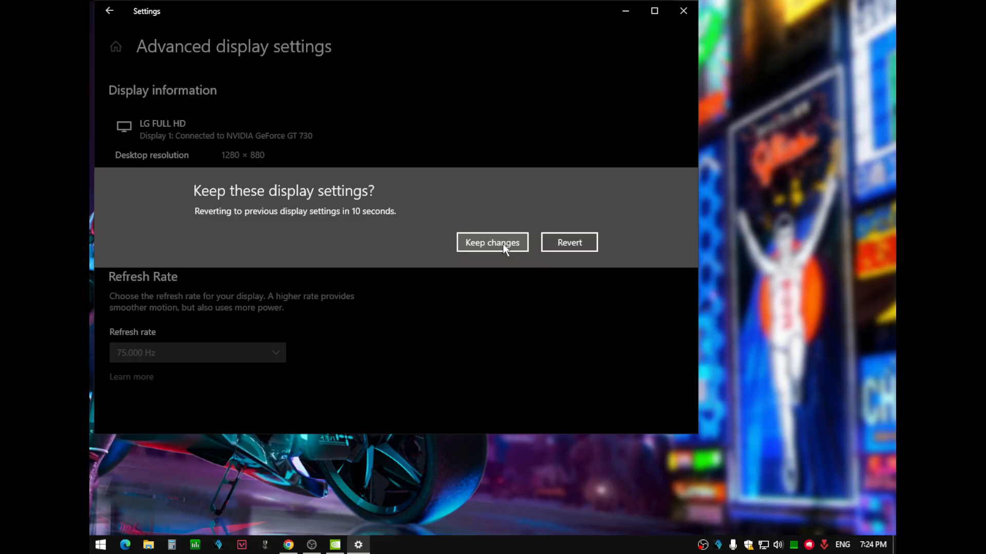
pyautogui.click(492, 242)
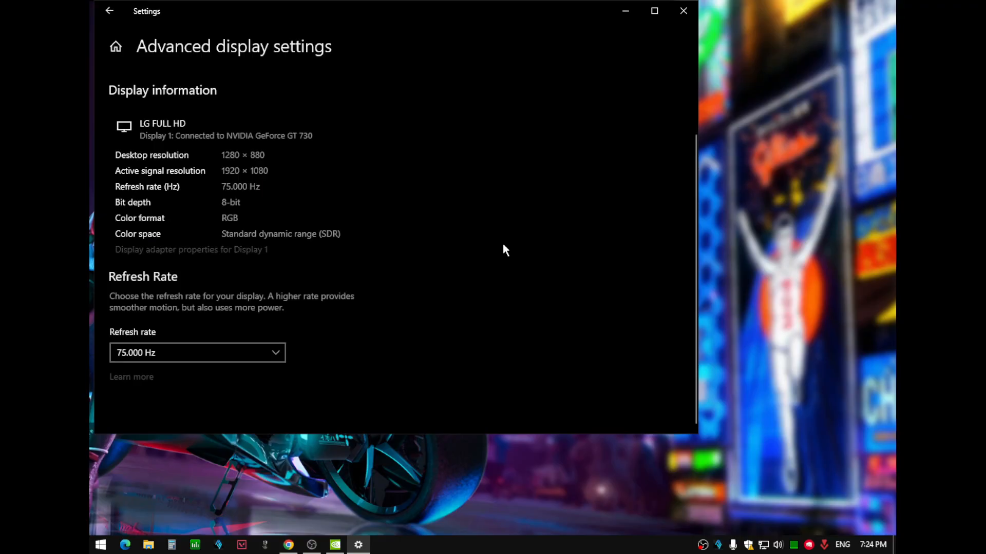
pyautogui.click(683, 11)
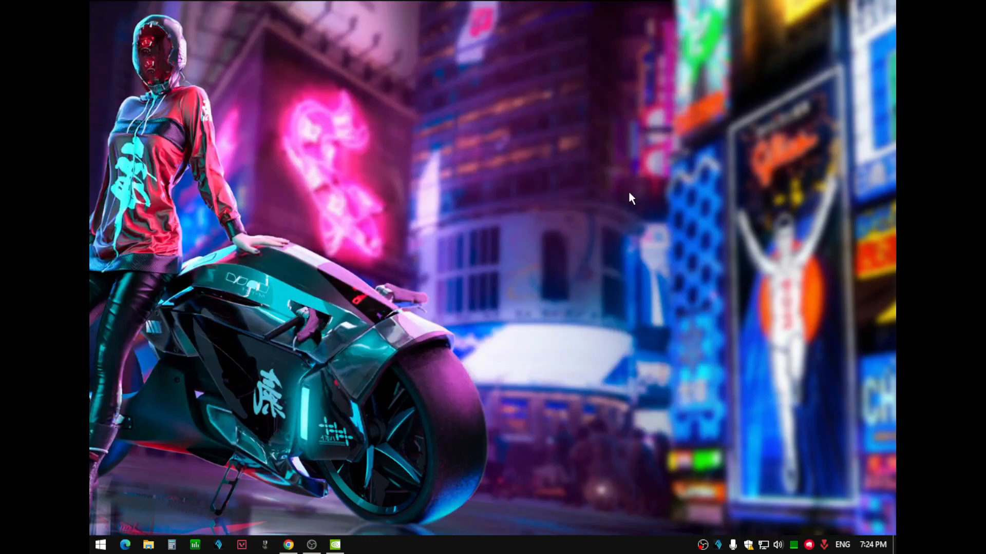
pyautogui.moveTo(560, 264)
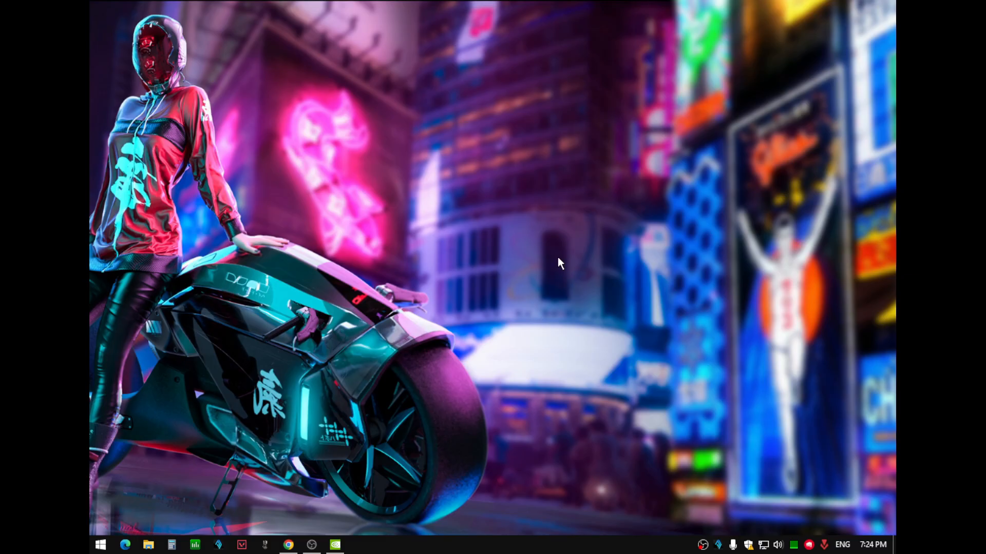
pyautogui.moveTo(334, 544)
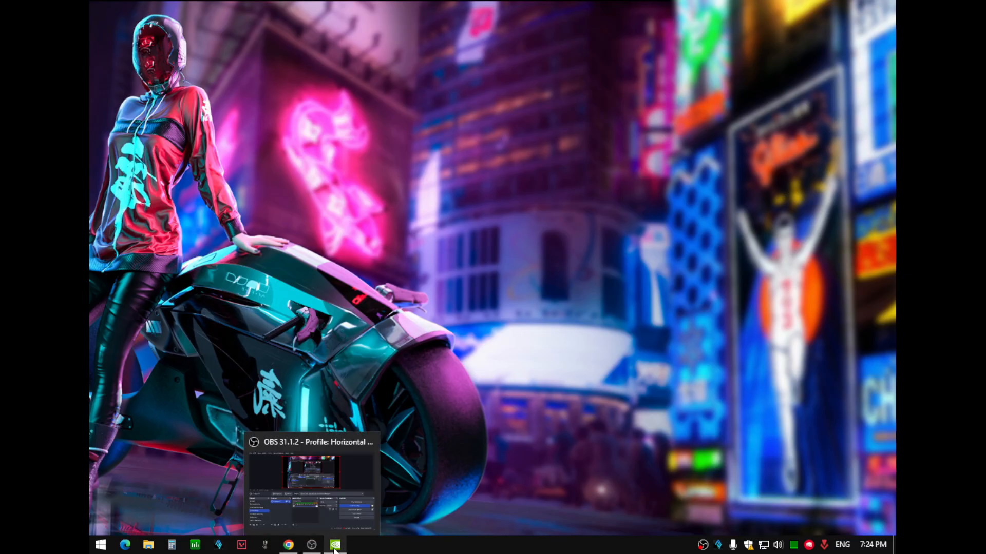
# Step: Apply Full-screen scaling with Override the scaling mode ticked in Adjust desktop size and position
pyautogui.click(334, 544)
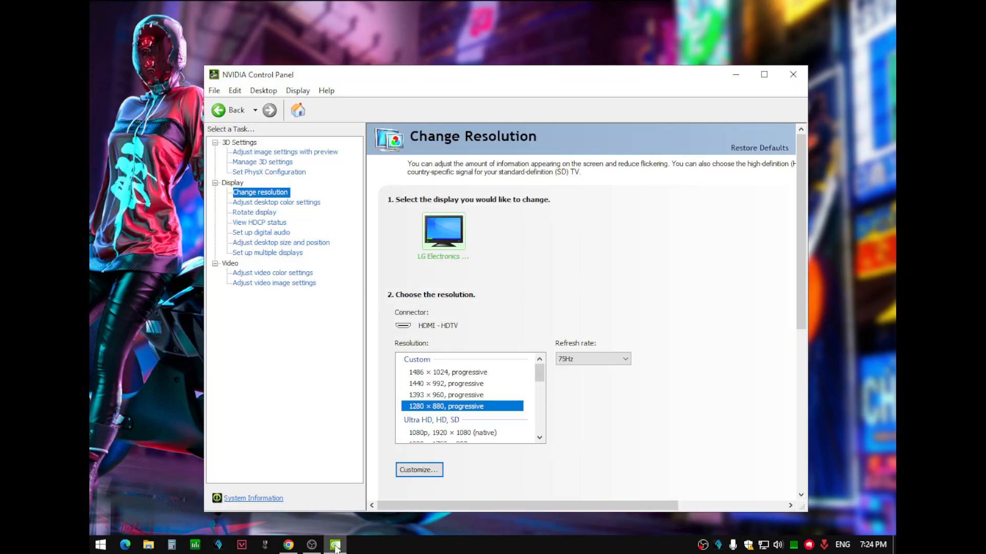
pyautogui.moveTo(281, 243)
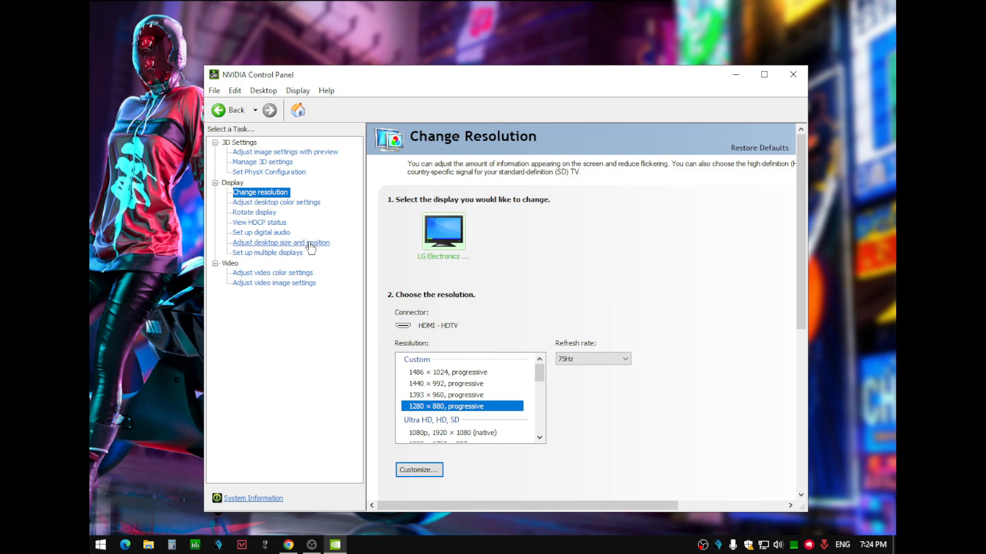
pyautogui.click(280, 243)
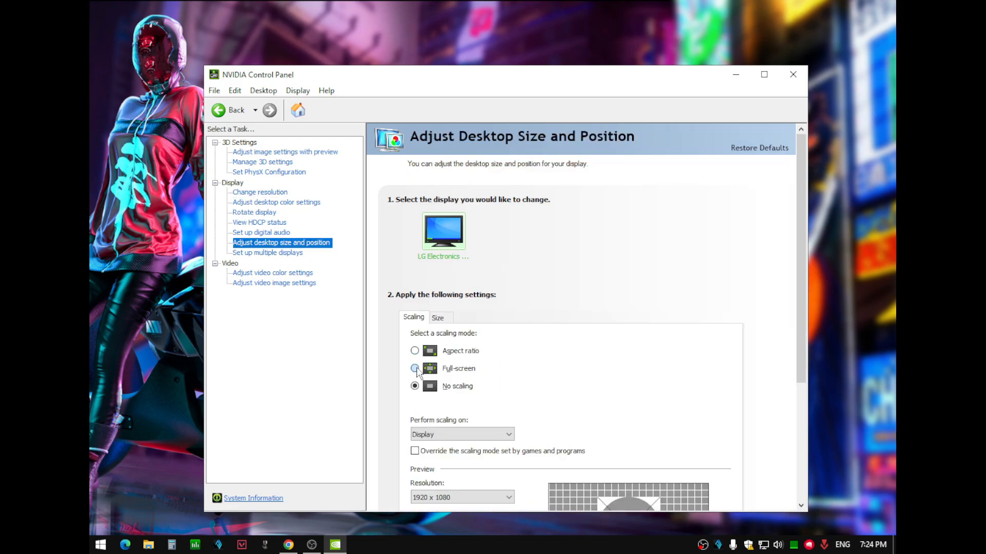
pyautogui.click(415, 368)
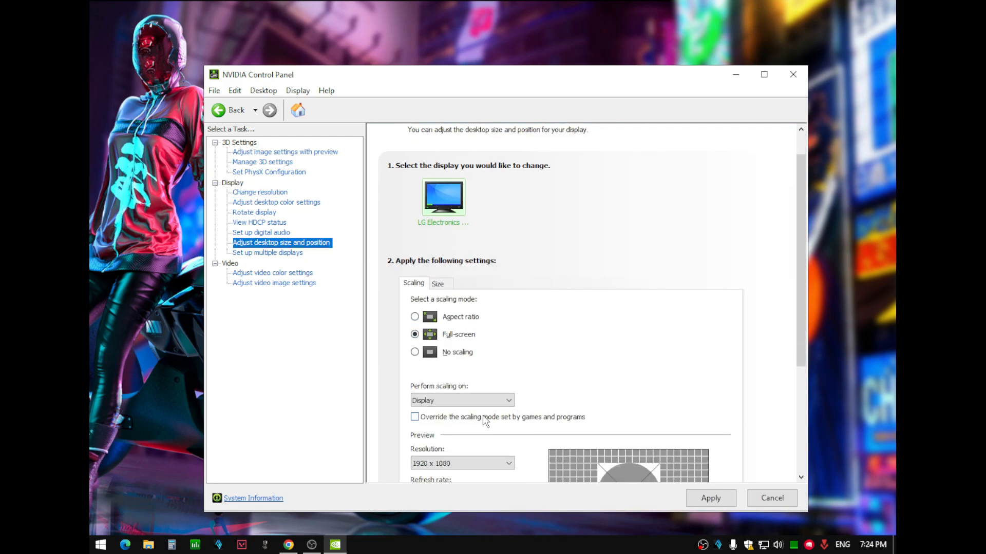
pyautogui.click(415, 417)
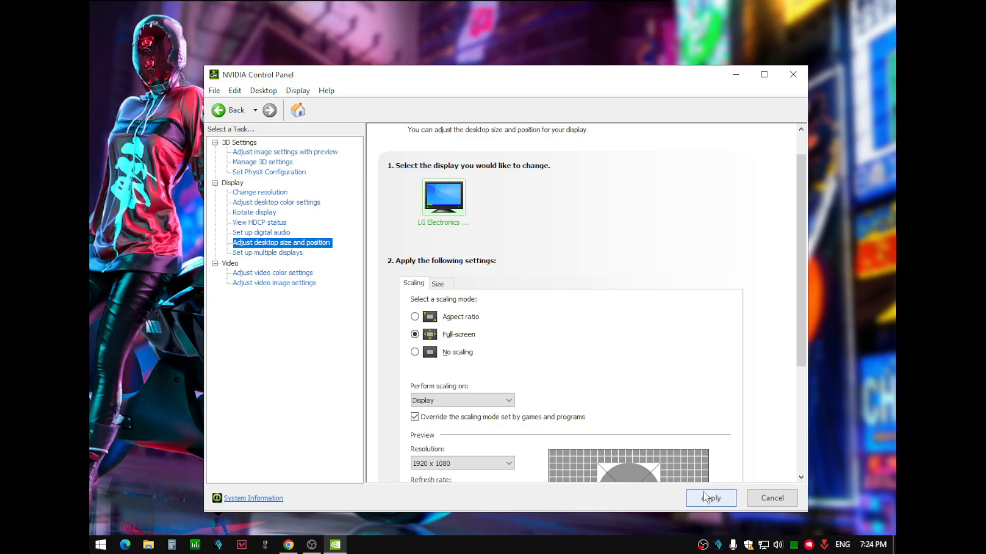
pyautogui.moveTo(729, 508)
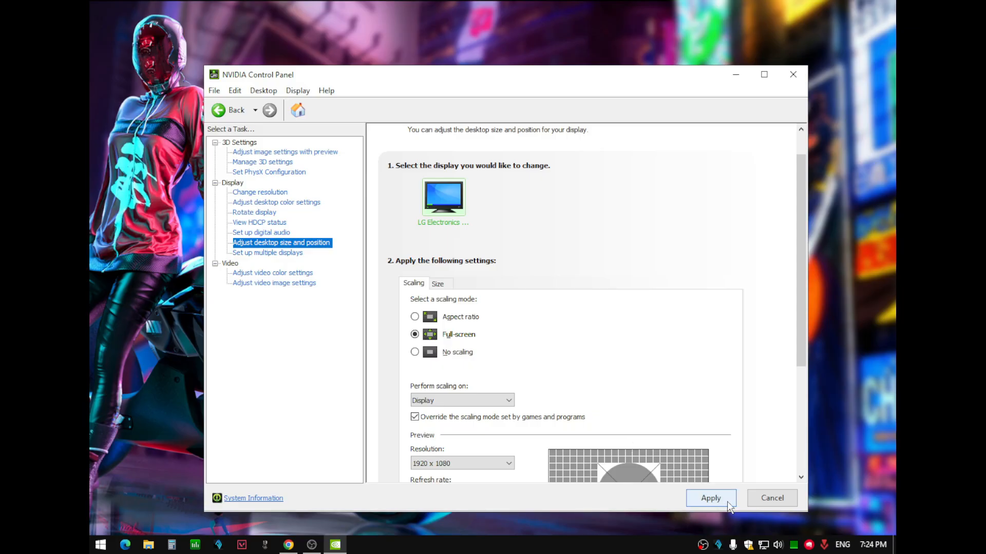
pyautogui.click(711, 498)
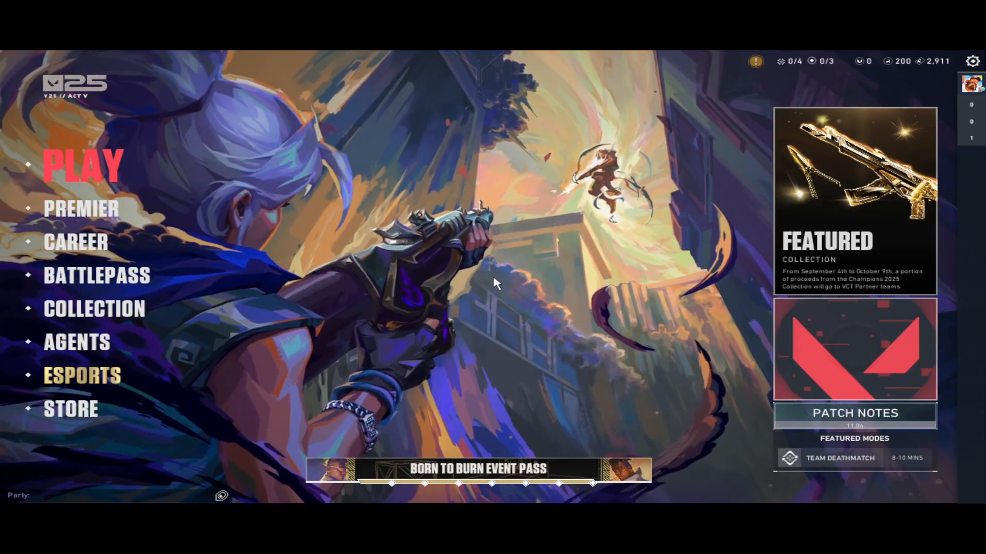
# Step: Enter The Range from PLAY > PRACTICE and start playing as Phoenix
pyautogui.click(82, 165)
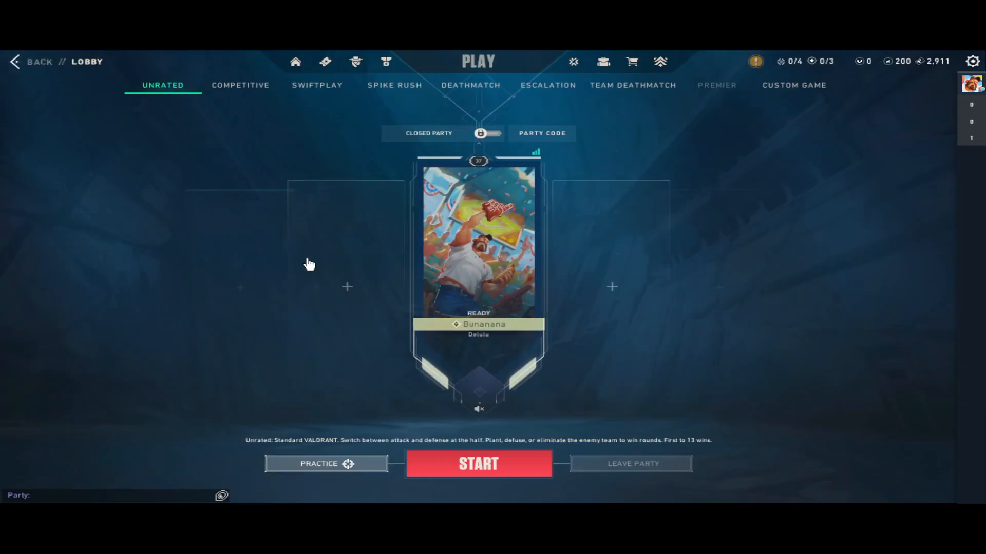
pyautogui.click(325, 463)
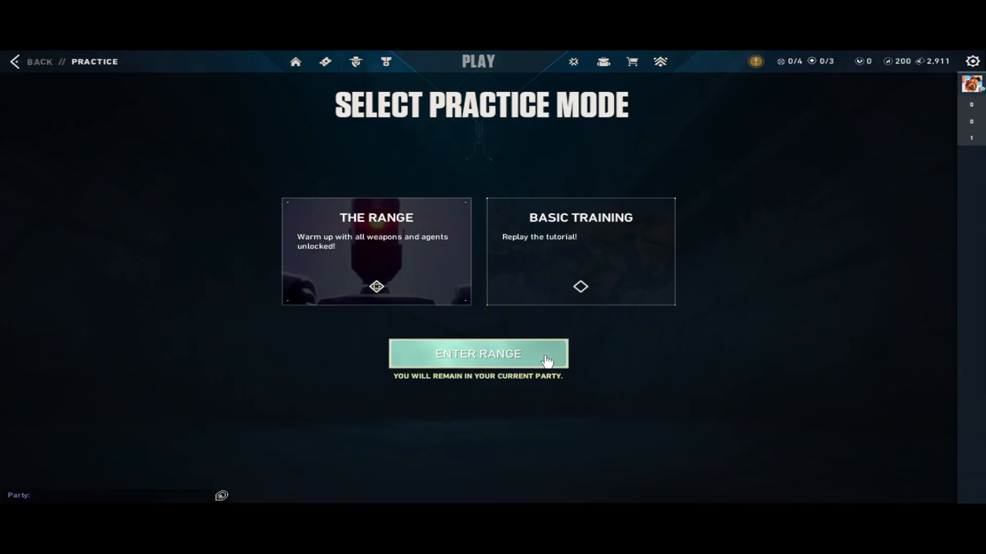
pyautogui.click(477, 353)
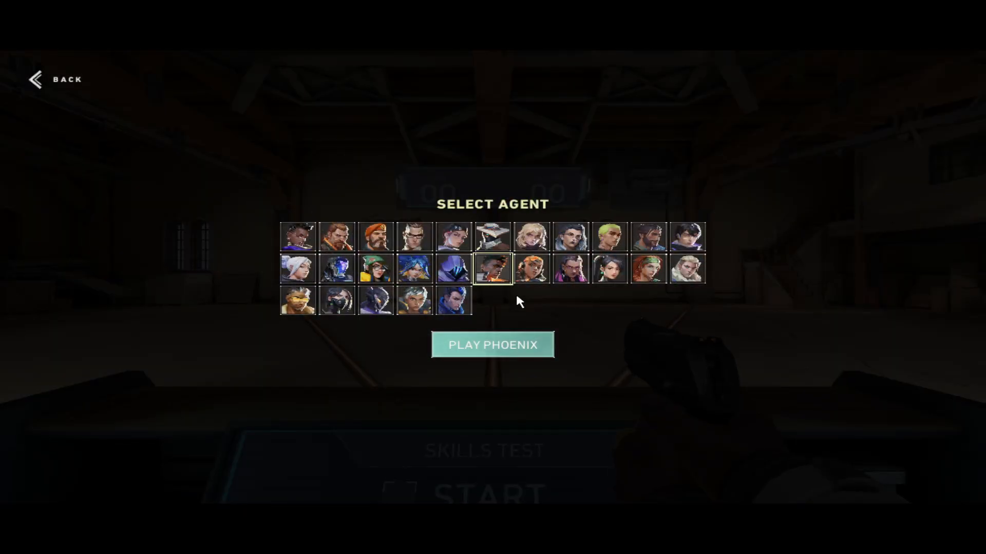
pyautogui.click(493, 345)
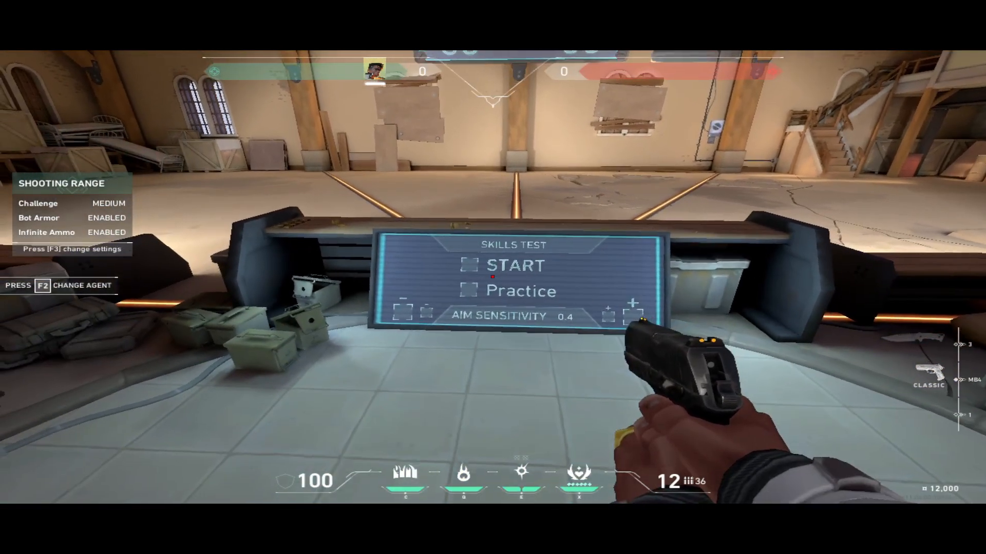
pyautogui.click(512, 265)
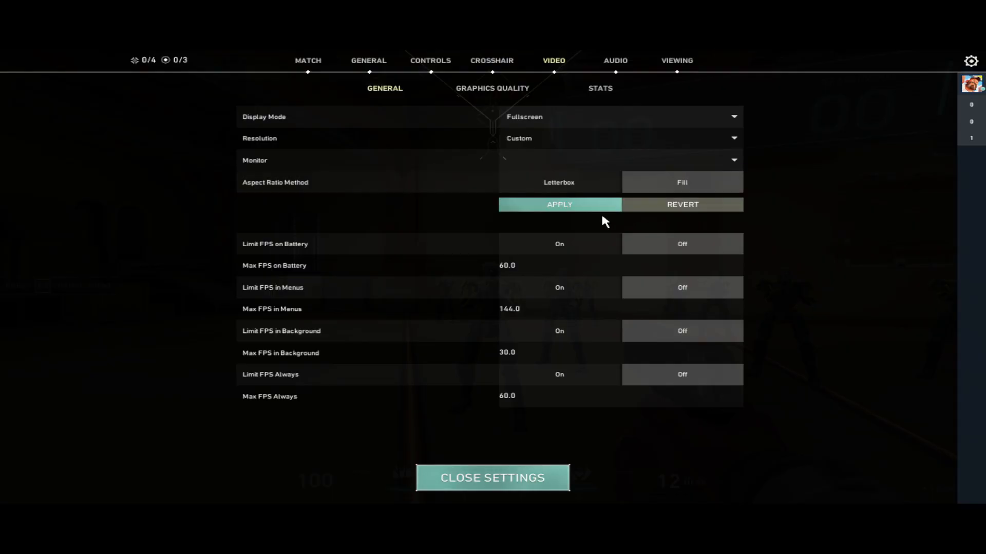
# Step: Apply and confirm the Fill display settings, close settings, and switch to the knife
pyautogui.click(558, 204)
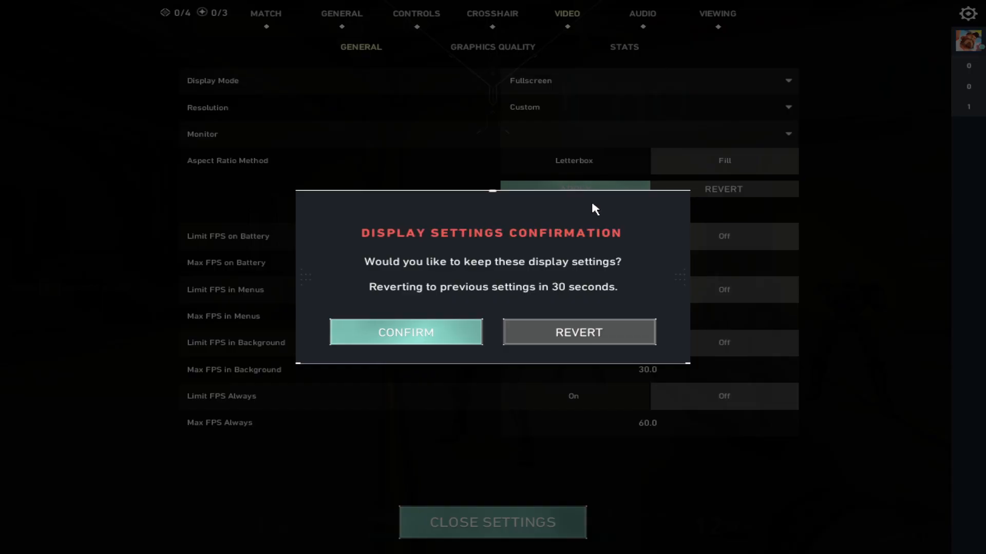
pyautogui.click(405, 333)
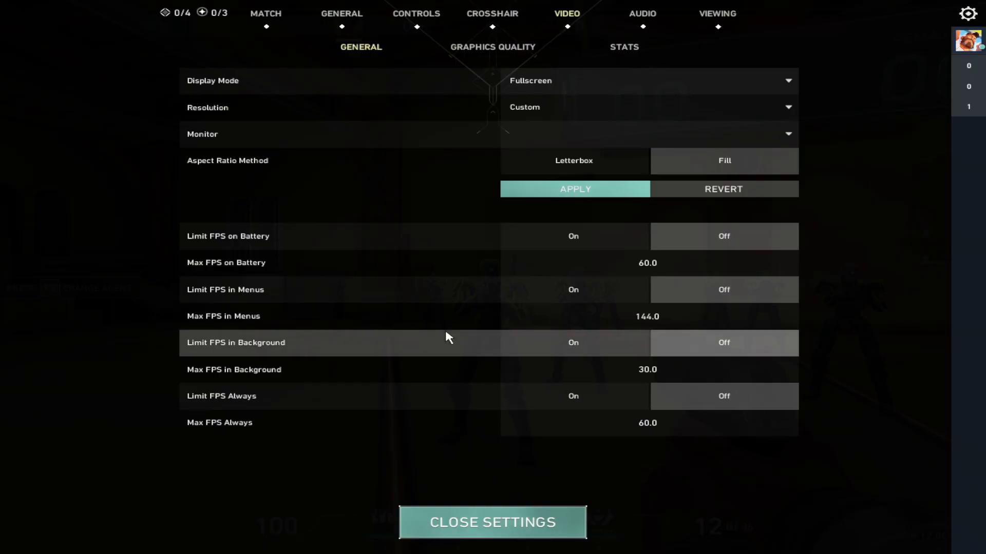
pyautogui.click(492, 523)
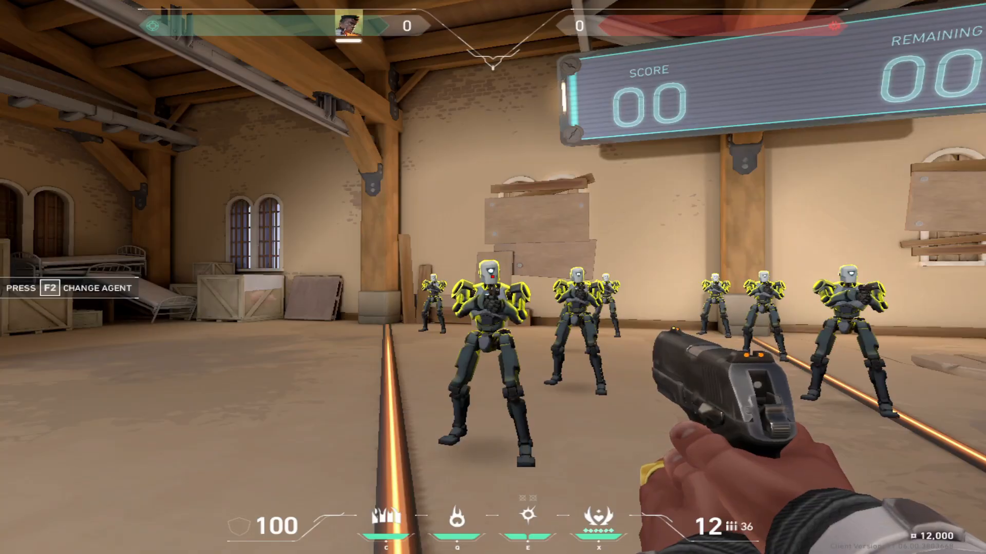
pyautogui.press('3')
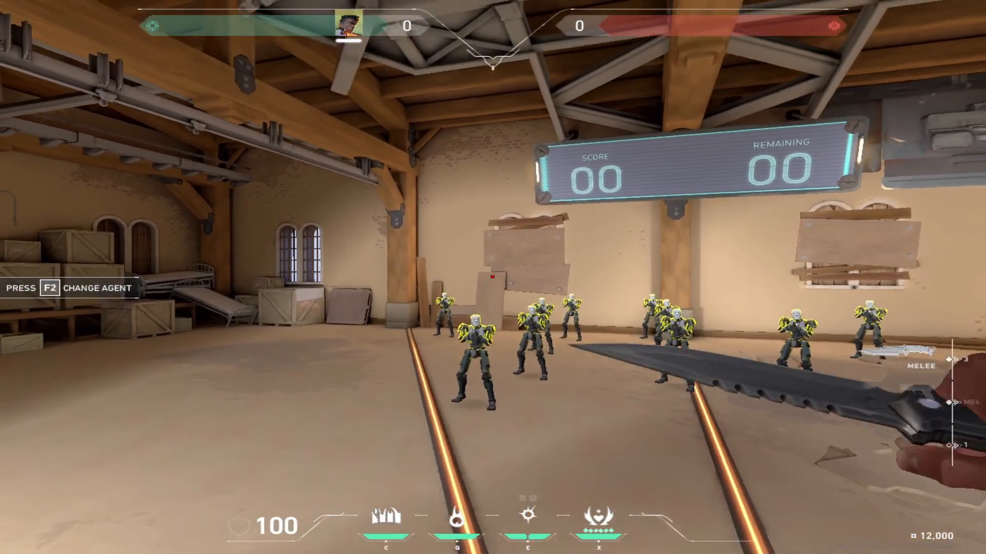